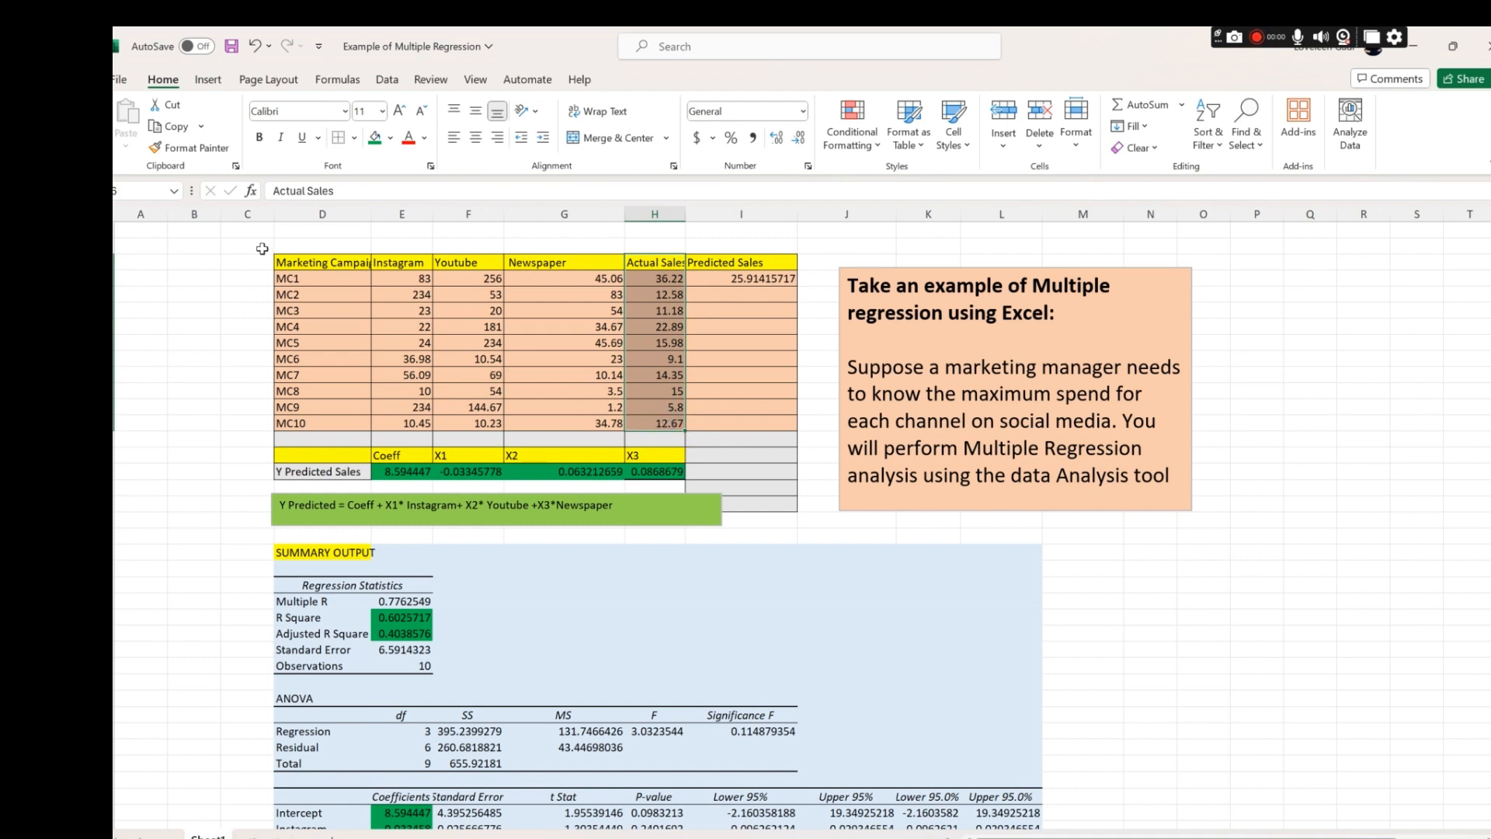
{"action": "mouse_move", "coordinate": [466, 261]}
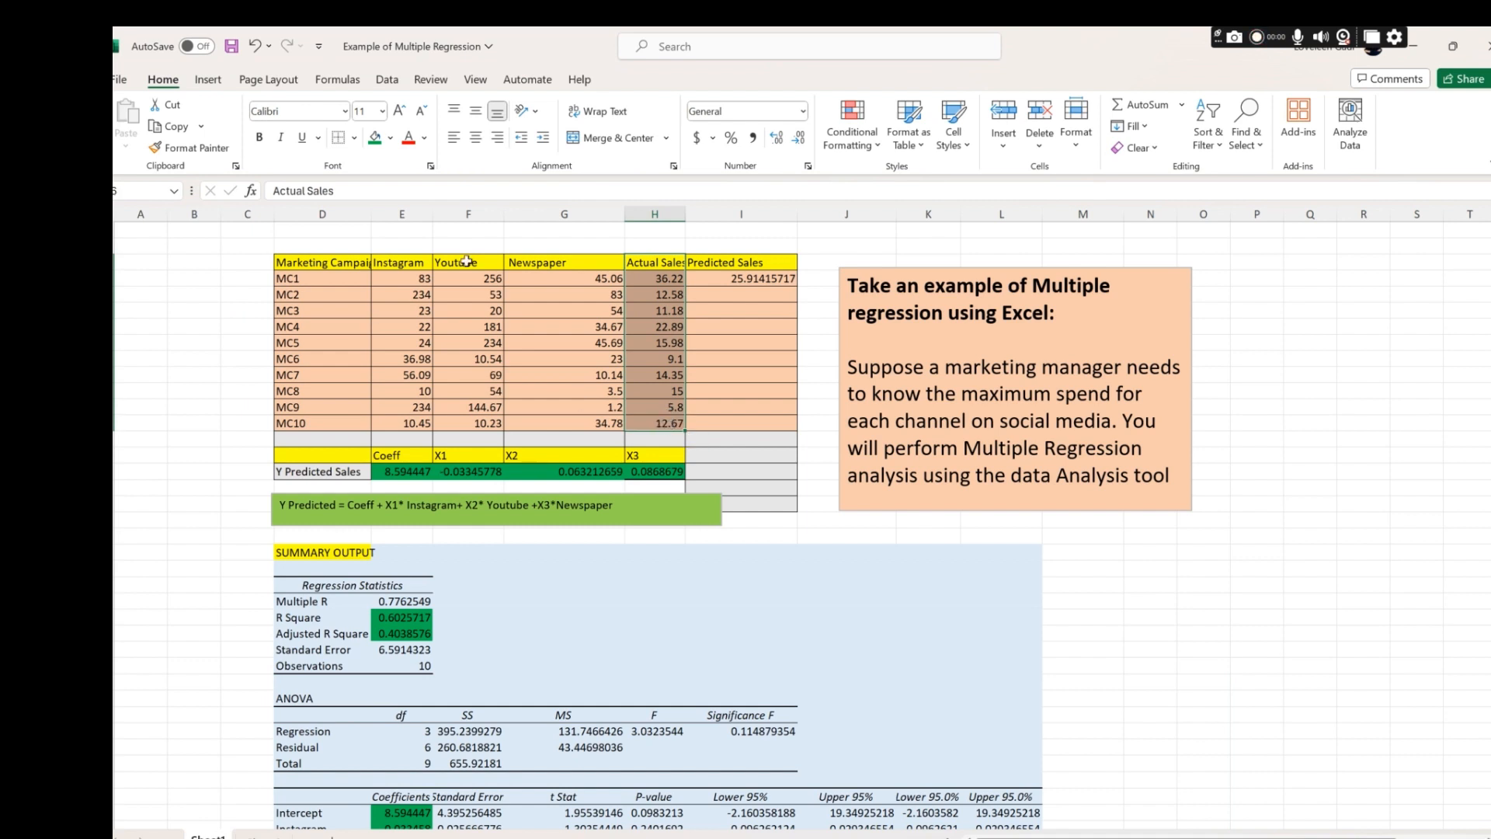
Open the Data Analysis tools from the Data tab
{"action": "left_click", "coordinate": [386, 79]}
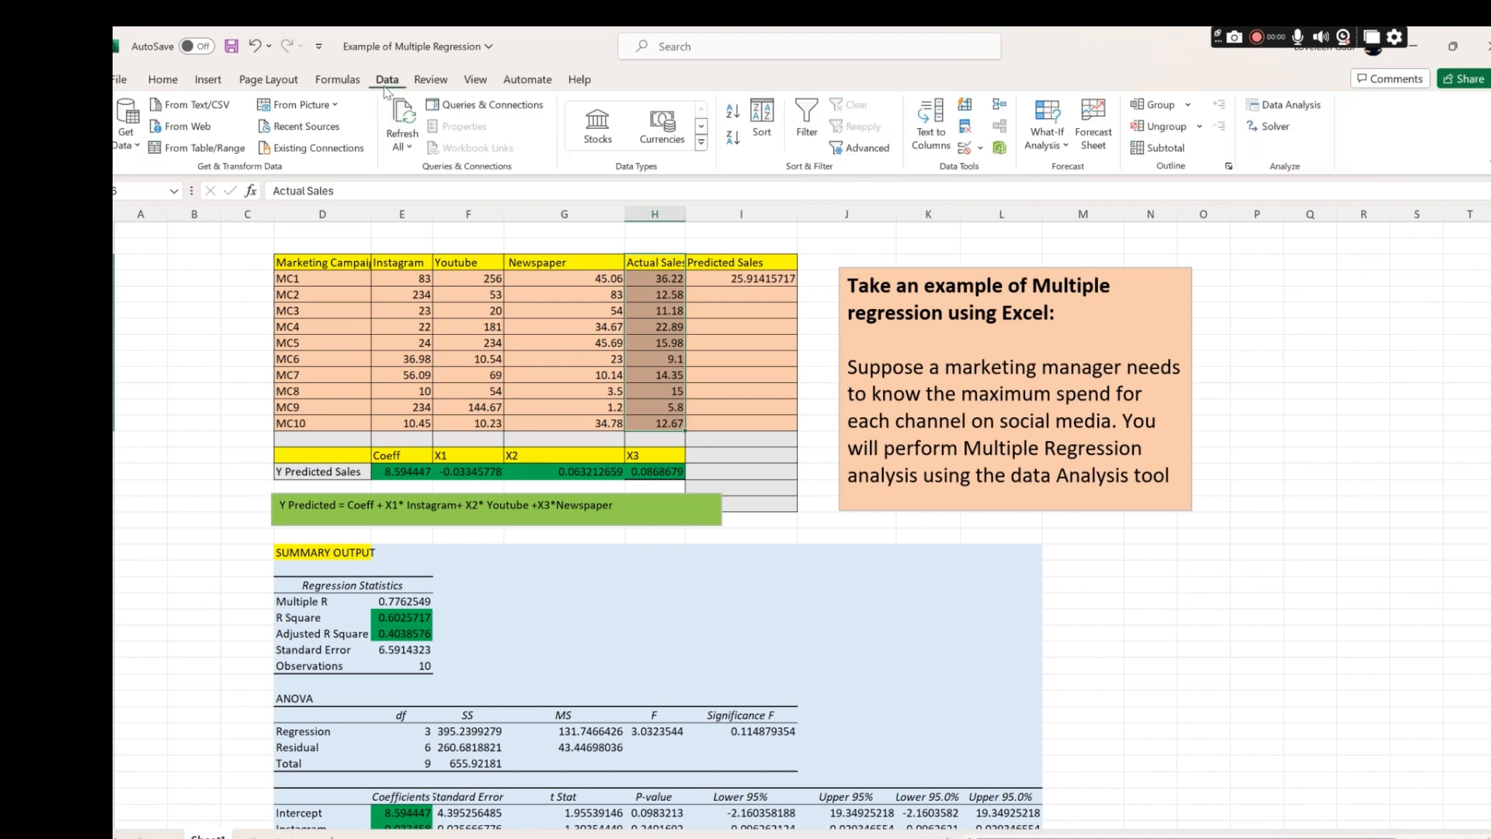
{"action": "left_click", "coordinate": [1289, 105]}
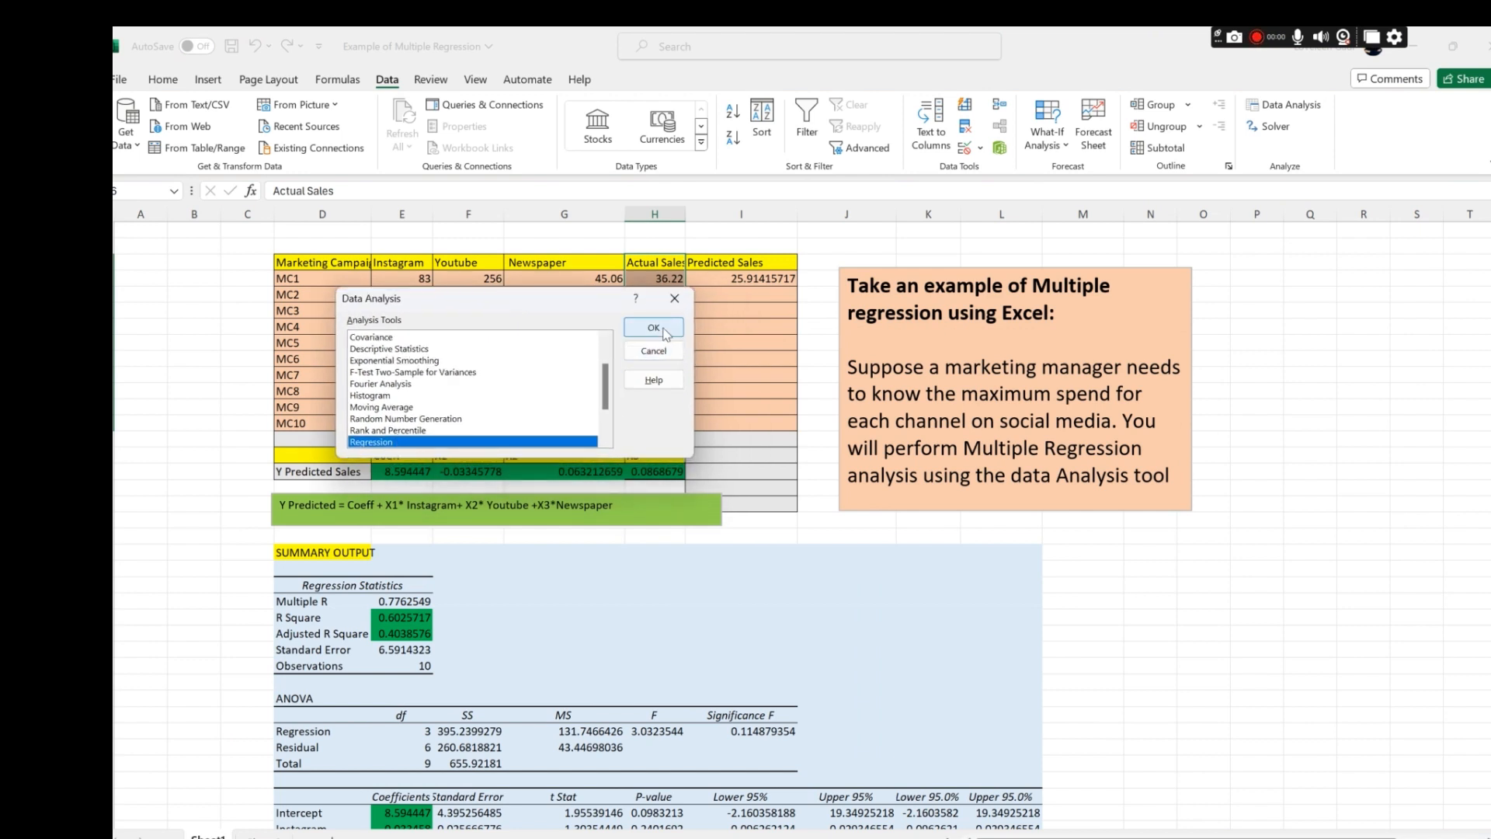
Start Regression with Y range $H$6:$H$16 and X range $E$6:$G$16 for Instagram, YouTube, Newspaper
{"action": "left_click", "coordinate": [653, 326]}
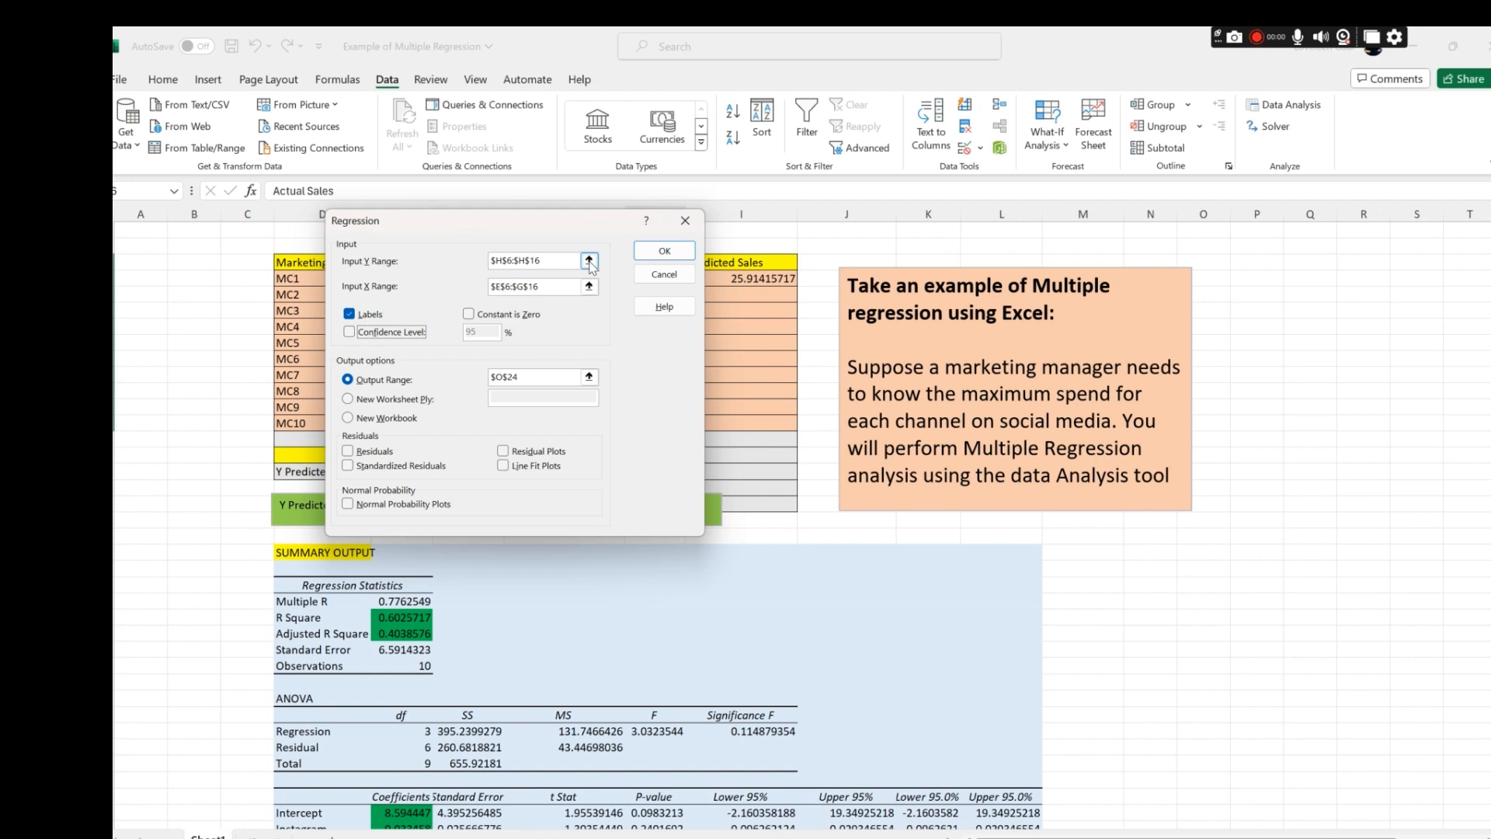
{"action": "left_click", "coordinate": [588, 261]}
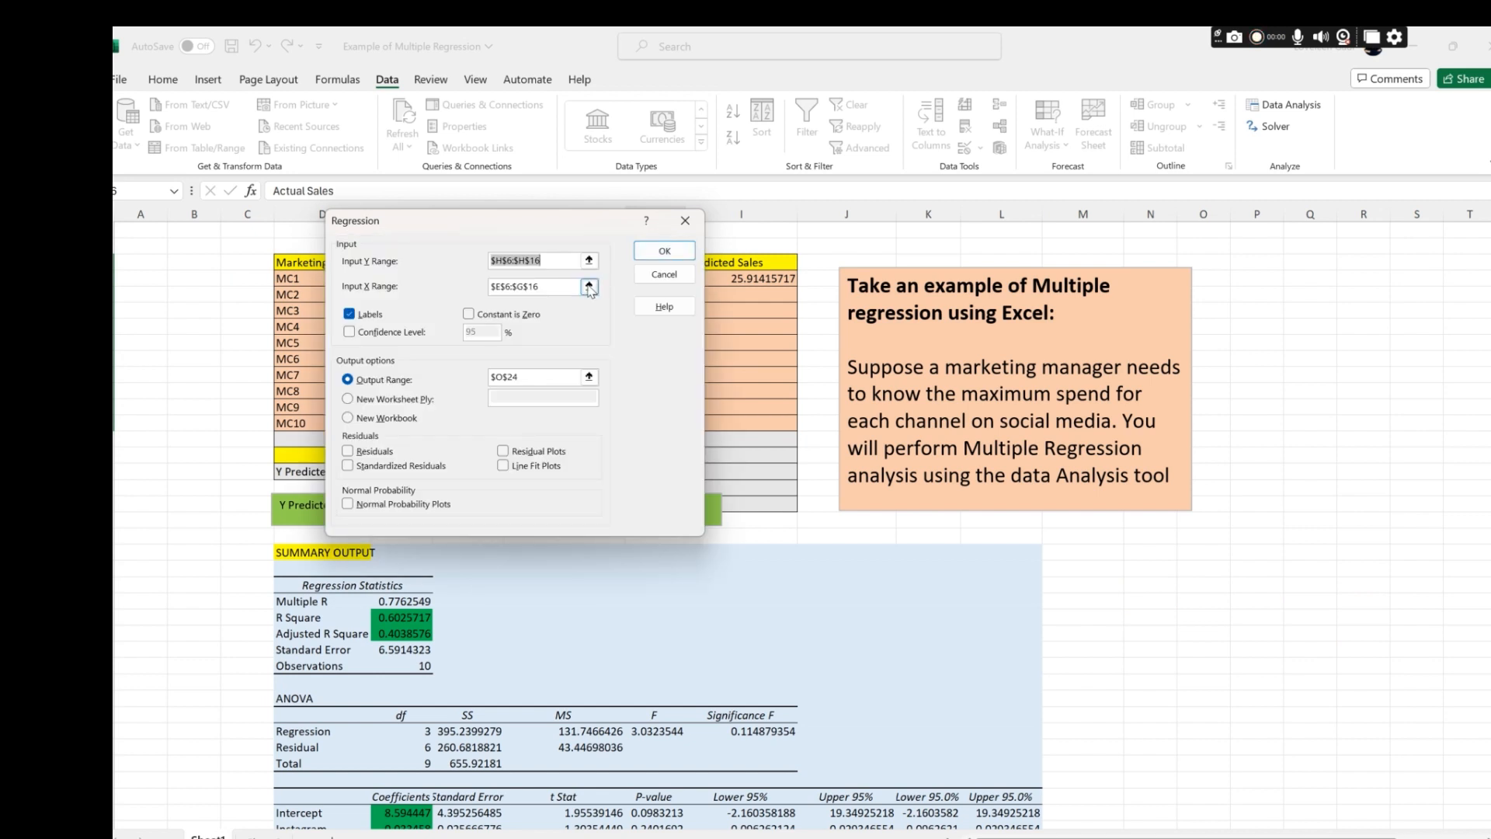
{"action": "left_click", "coordinate": [588, 287]}
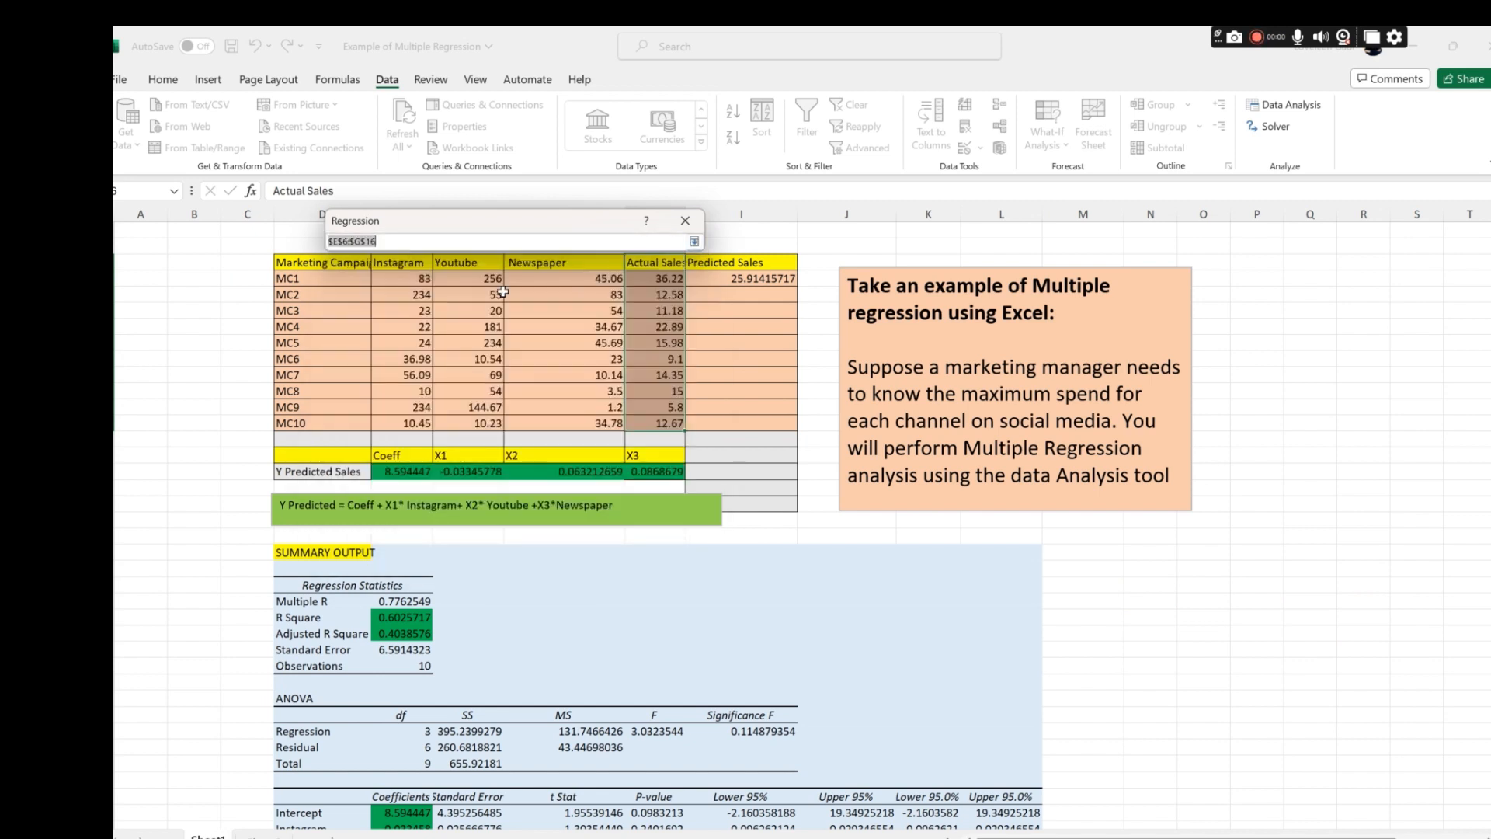
{"action": "mouse_move", "coordinate": [532, 268]}
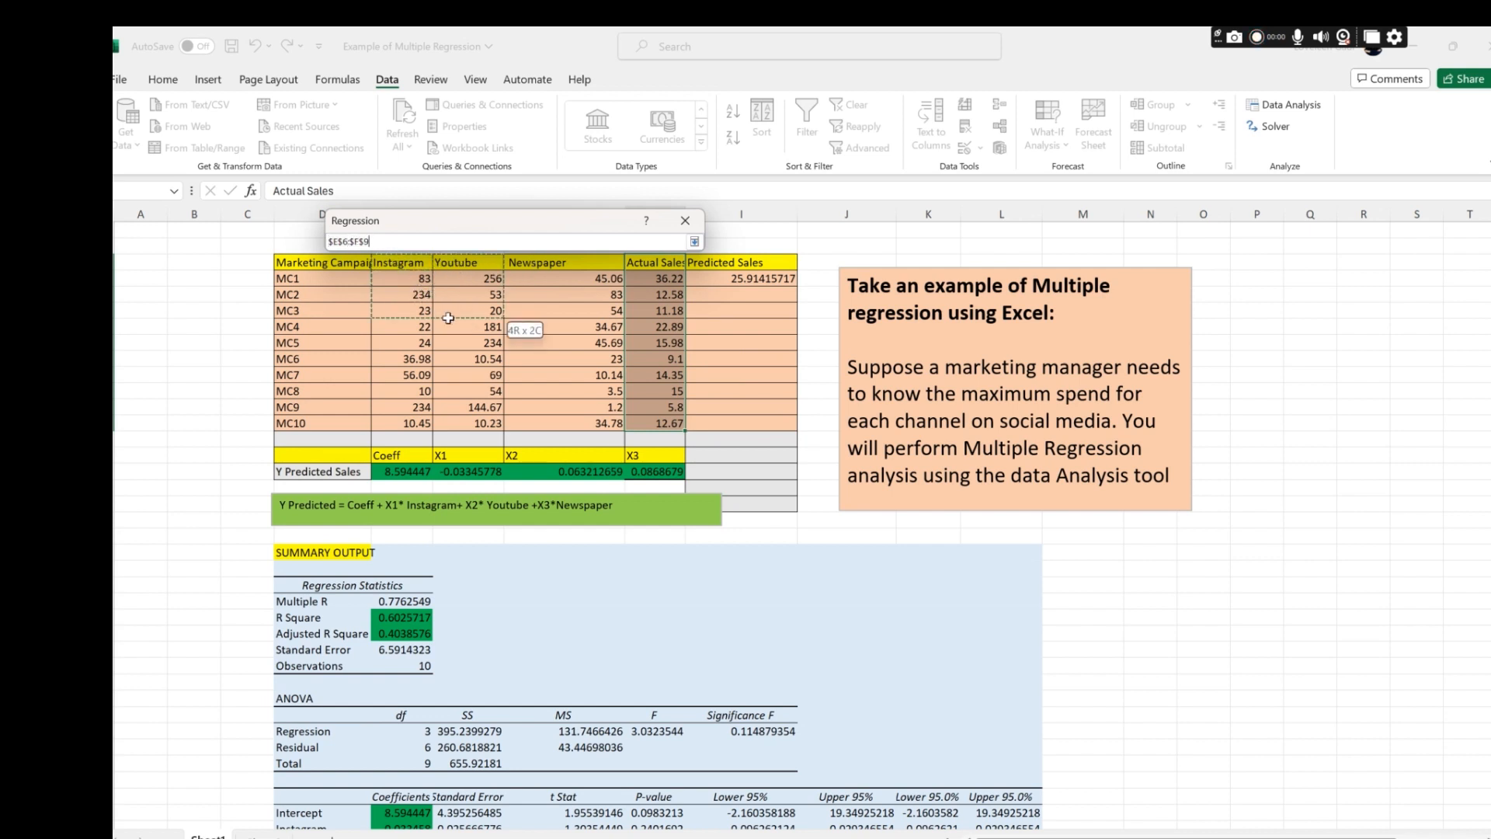
{"action": "left_click_drag", "start_coordinate": [447, 317], "coordinate": [568, 423]}
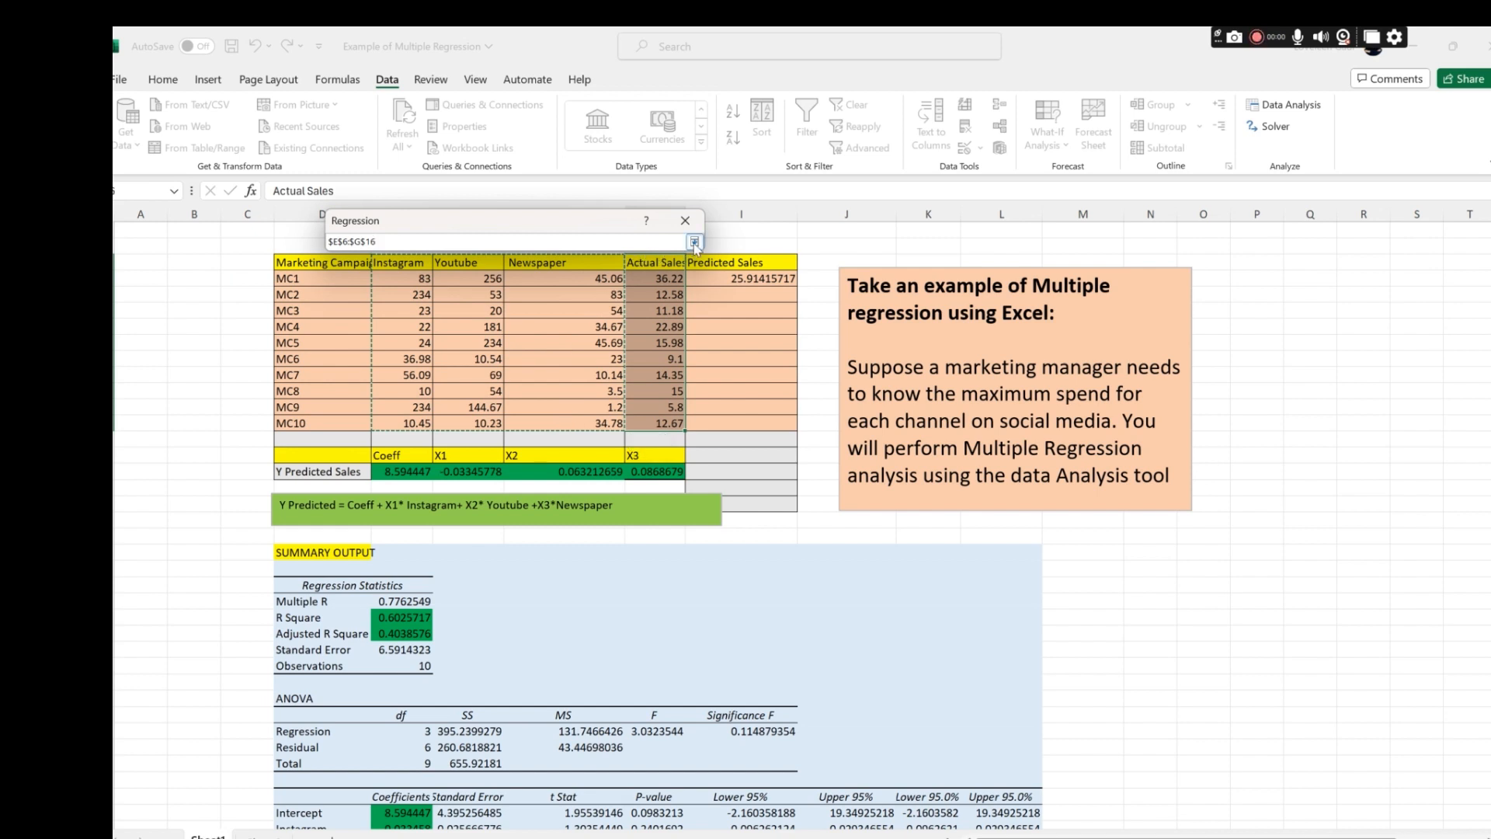
{"action": "left_click", "coordinate": [694, 241]}
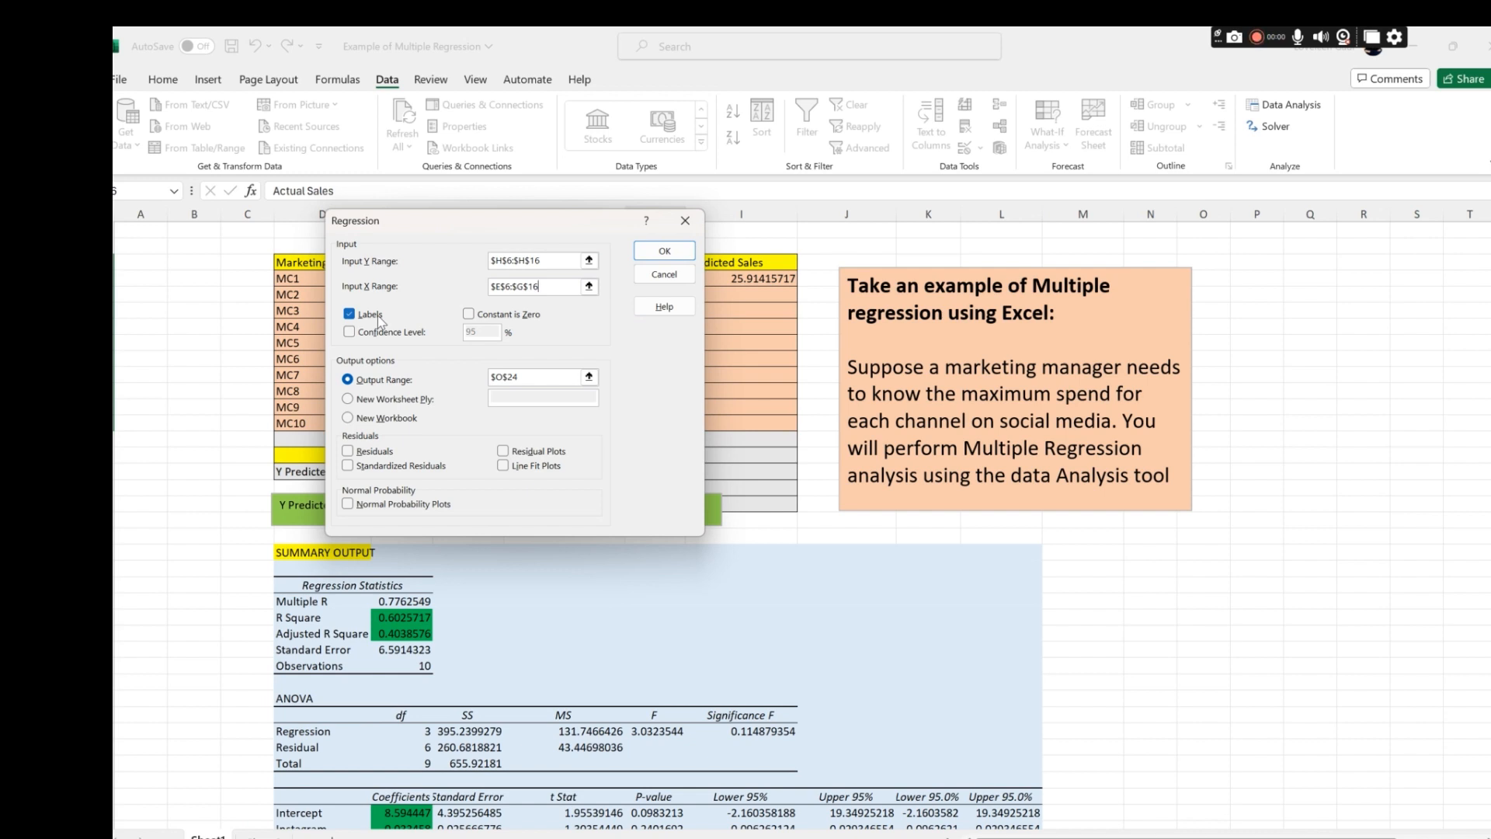
{"action": "mouse_move", "coordinate": [431, 225]}
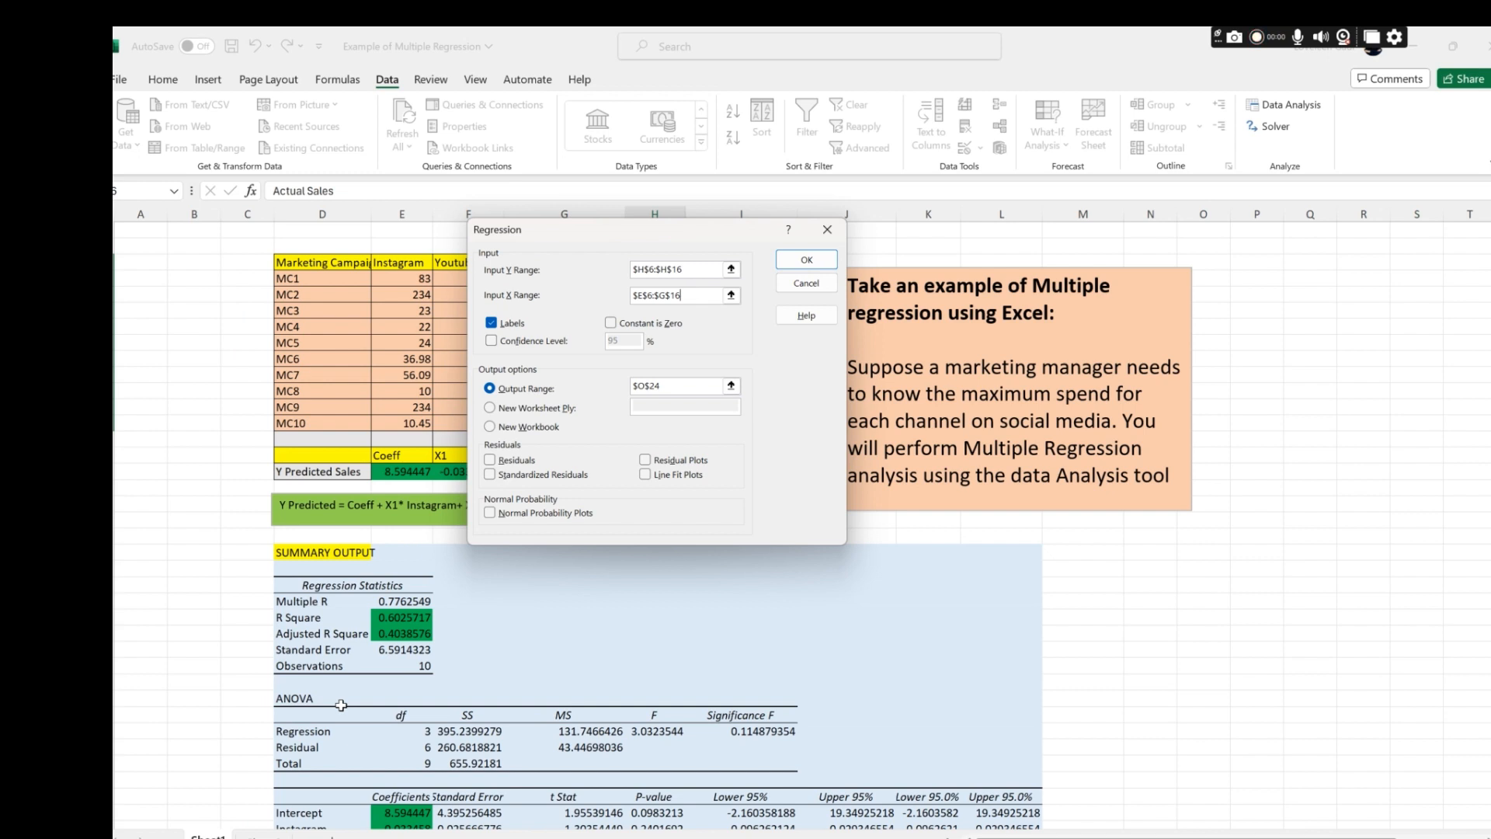
{"action": "mouse_move", "coordinate": [587, 232]}
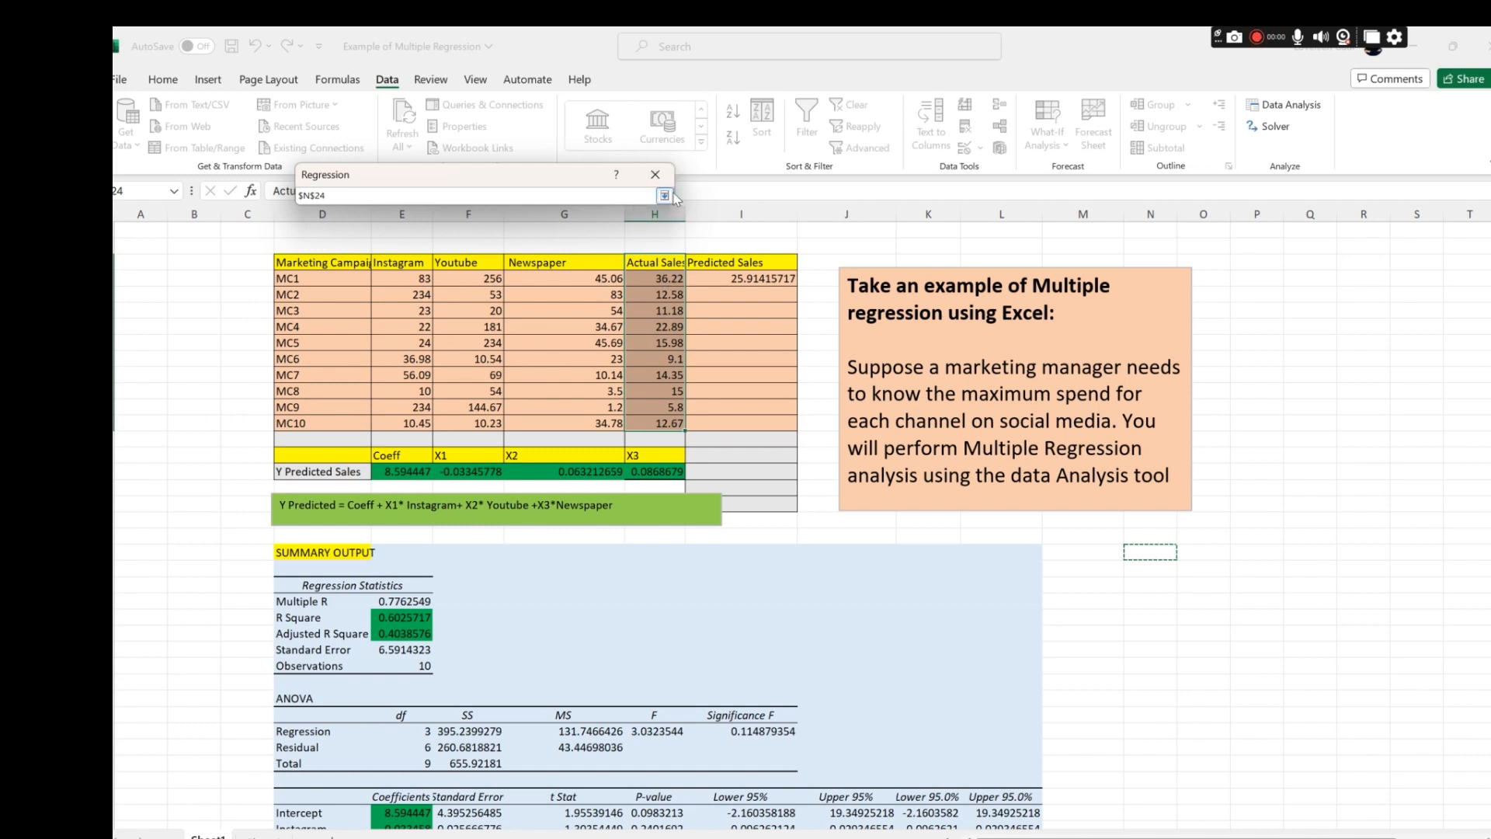
Run the regression with output range $N$24 to produce the summary output
{"action": "left_click", "coordinate": [663, 195]}
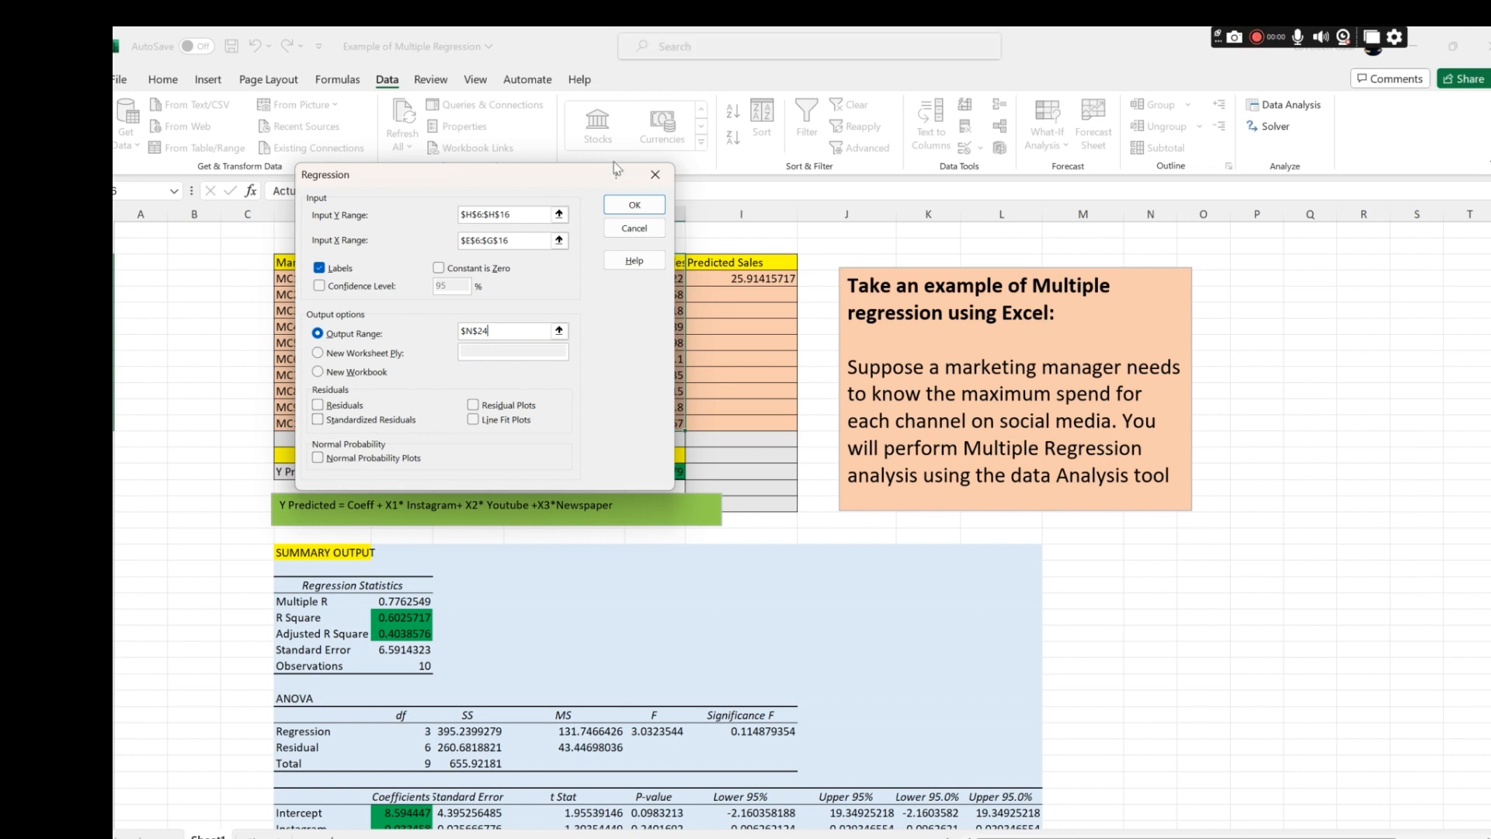
{"action": "left_click", "coordinate": [632, 204]}
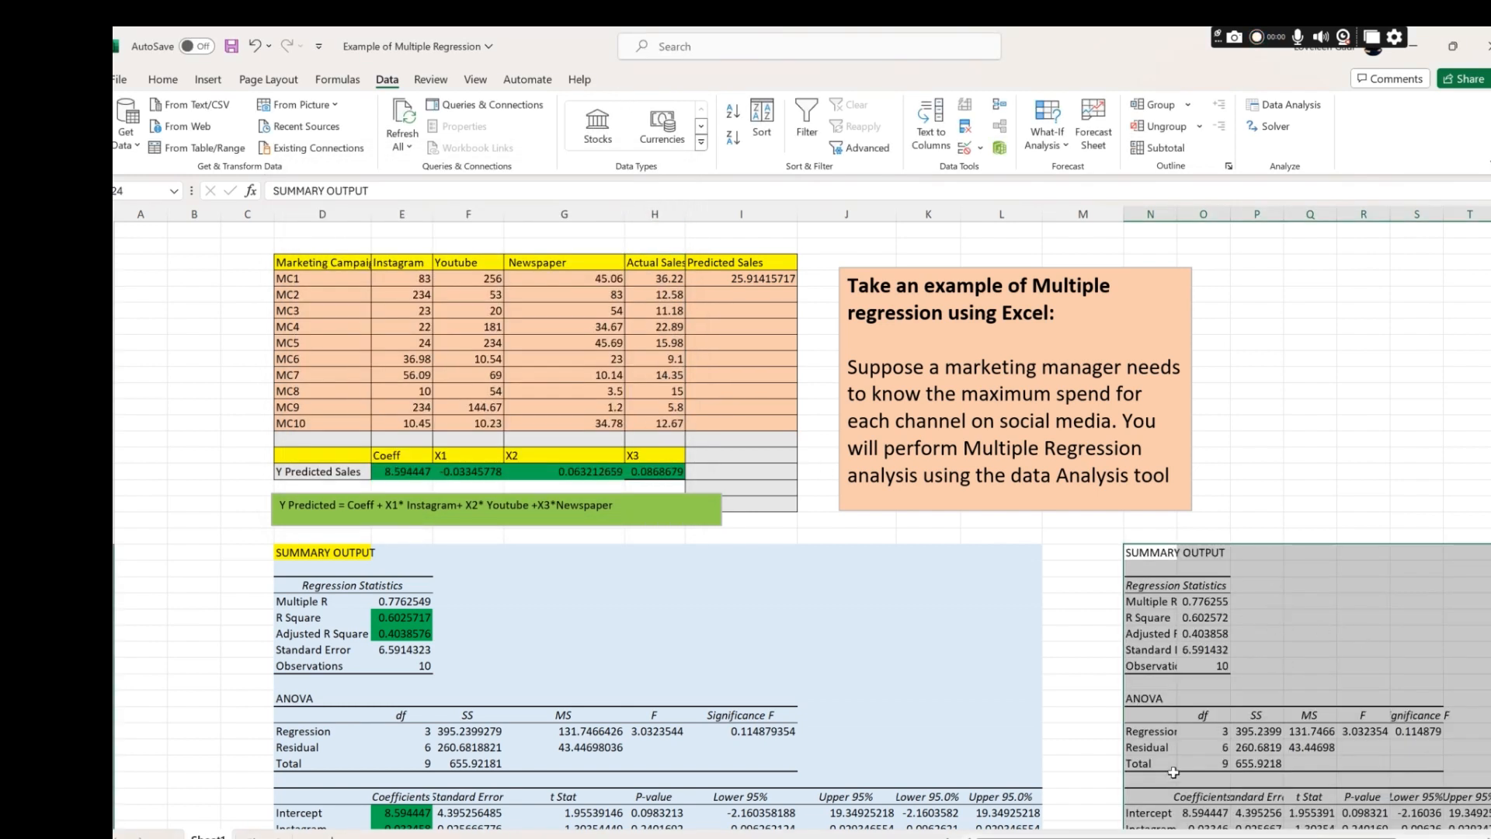
{"action": "scroll", "scroll_direction": "right", "scroll_amount": 3}
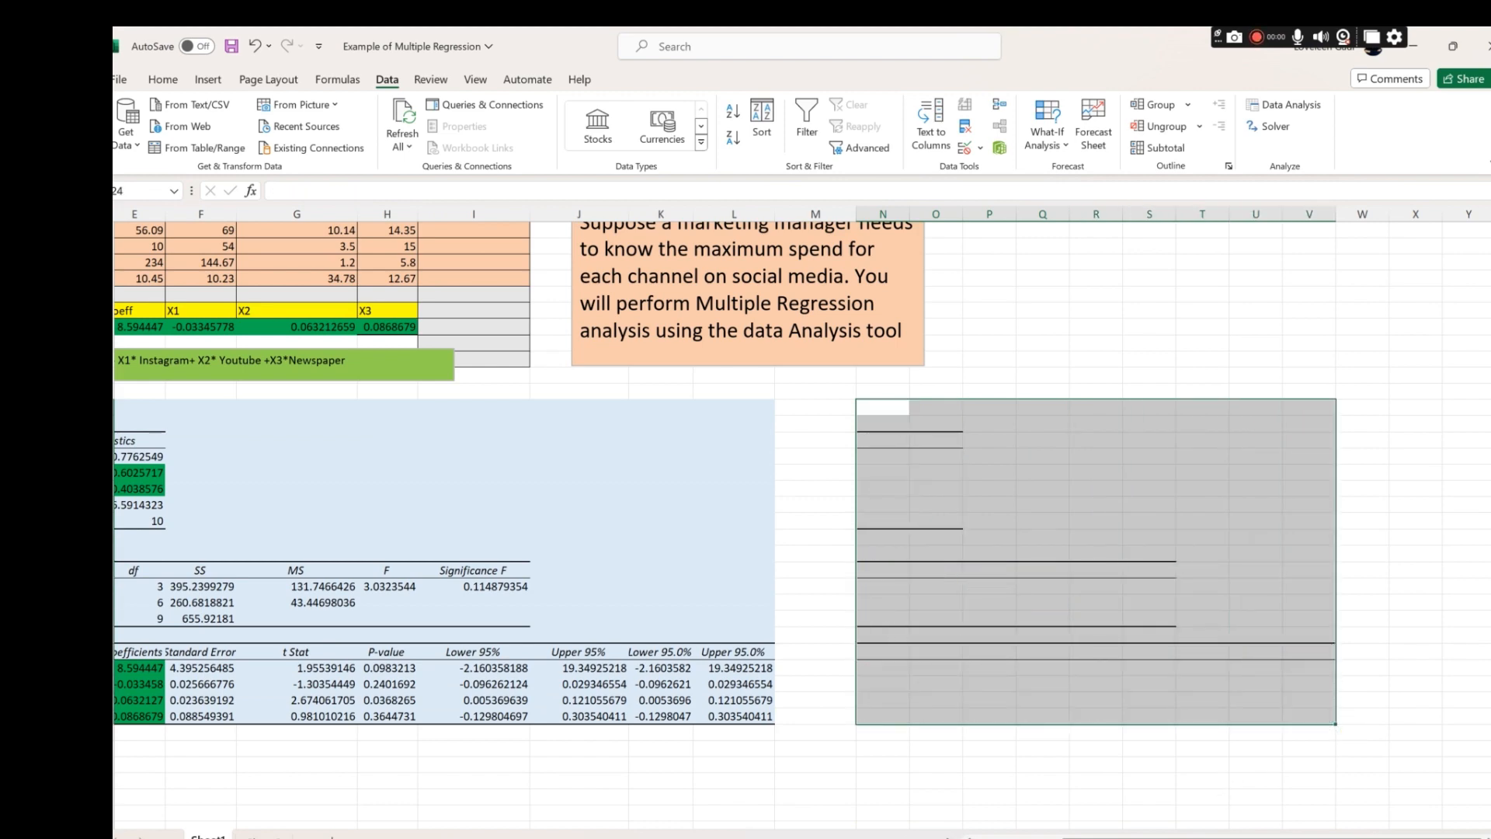
{"action": "scroll", "scroll_direction": "left", "scroll_amount": 3}
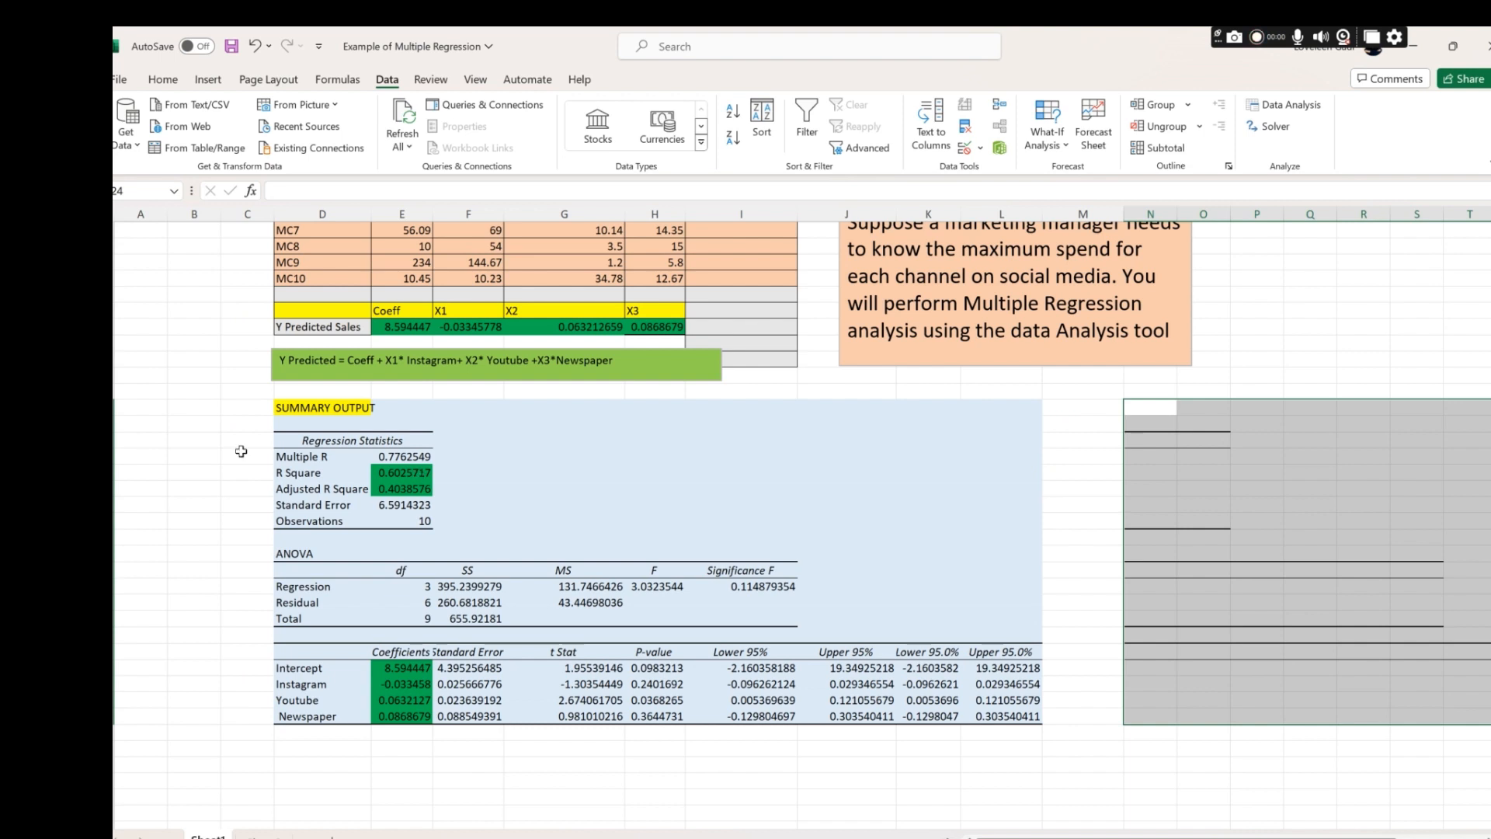
{"action": "left_click", "coordinate": [403, 488]}
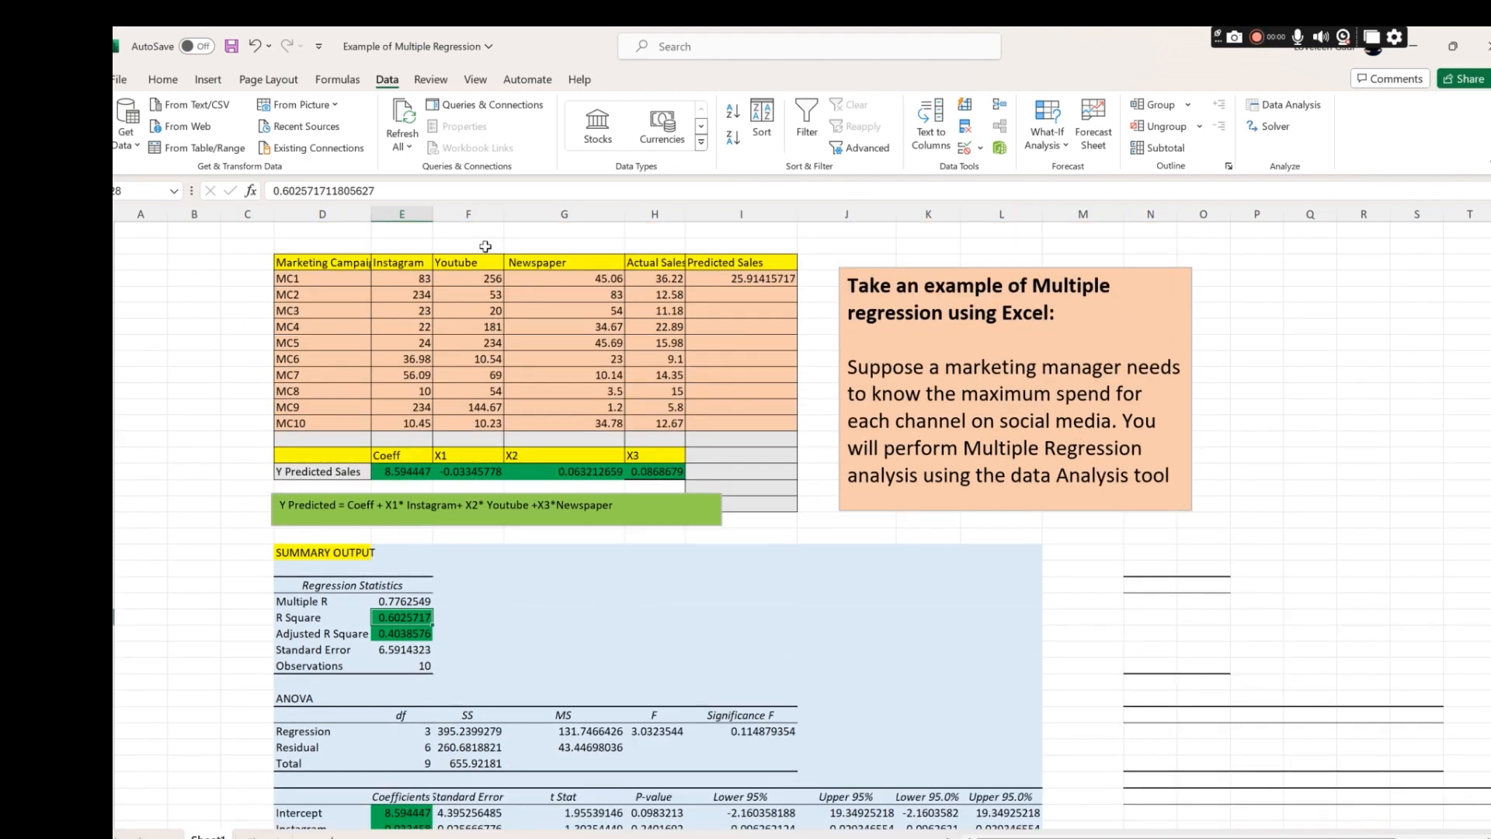
{"action": "scroll", "scroll_direction": "down", "scroll_amount": 3}
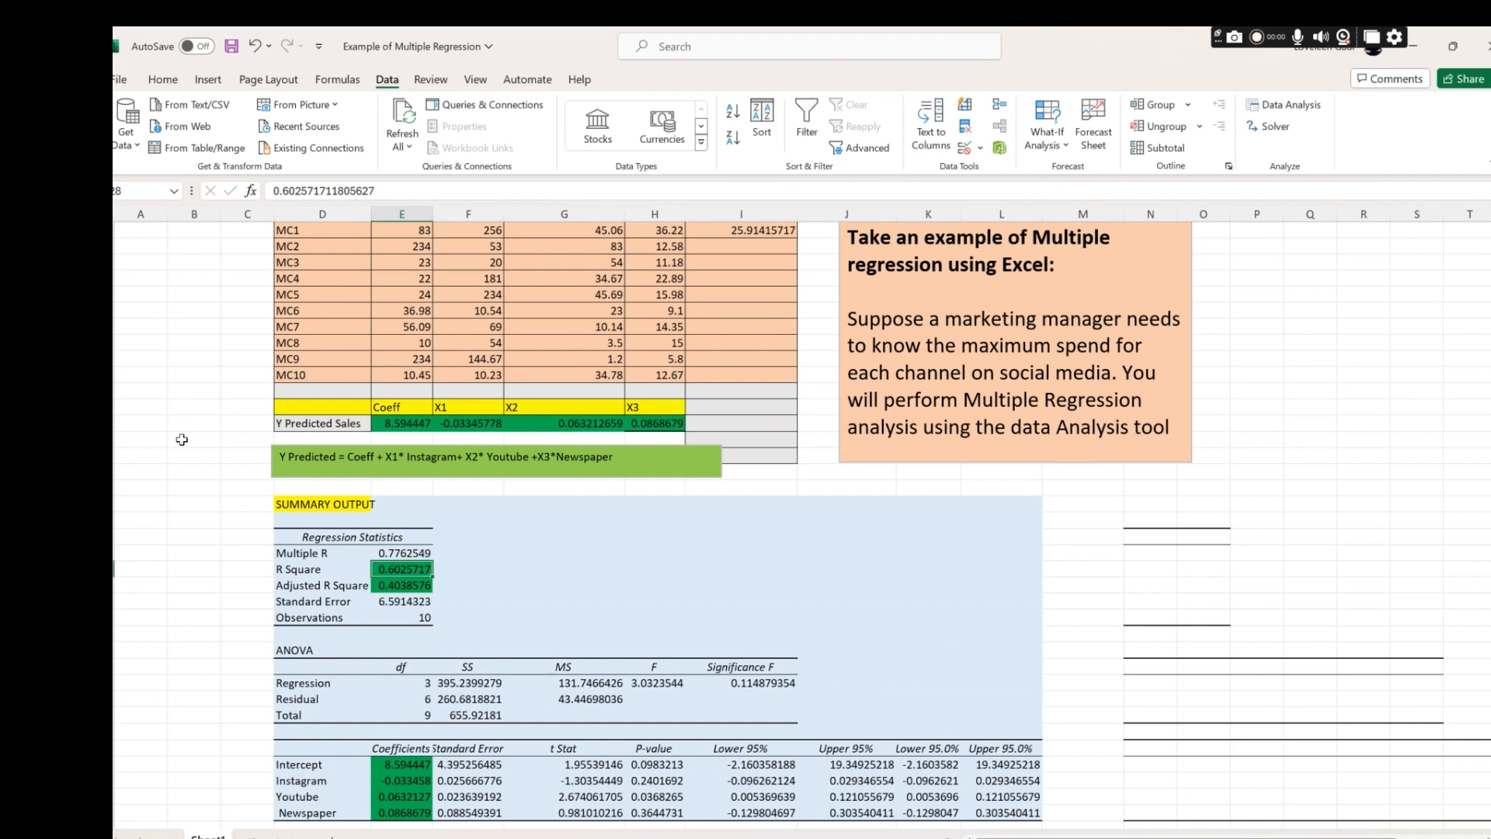
{"action": "scroll", "scroll_direction": "down", "scroll_amount": 3}
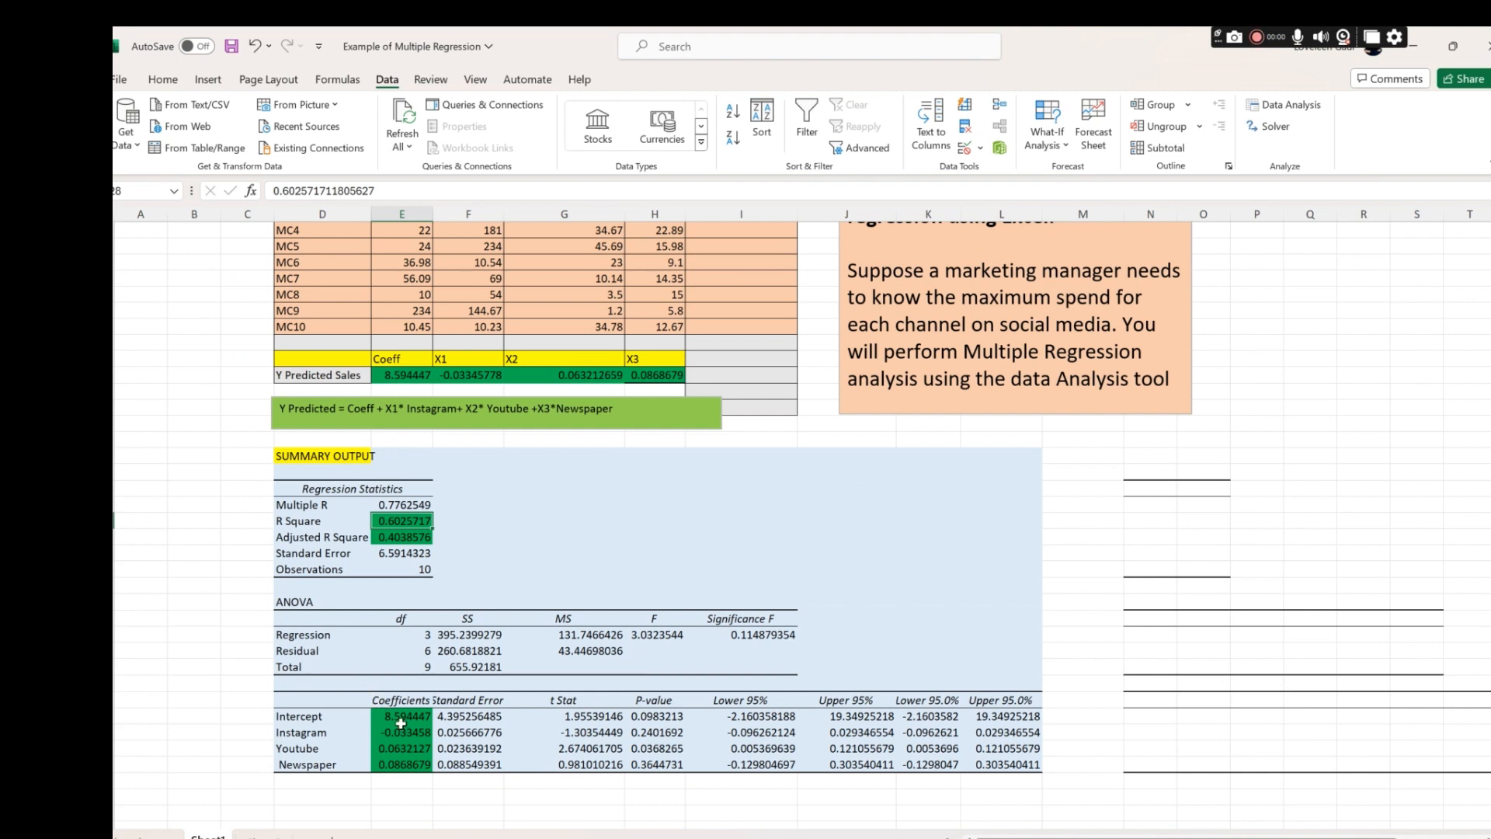
{"action": "left_click", "coordinate": [404, 716]}
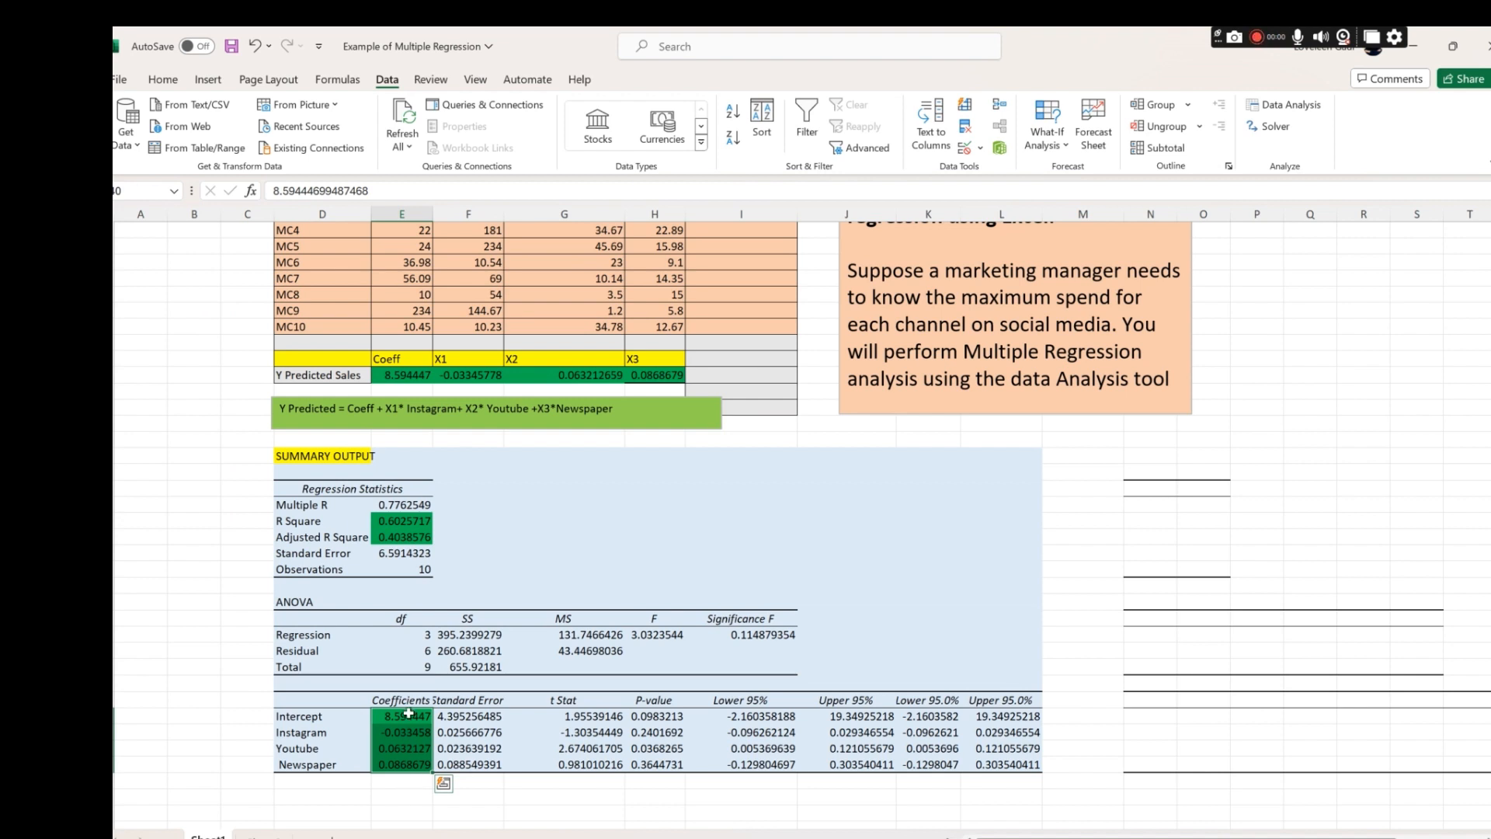
{"action": "mouse_move", "coordinate": [409, 778]}
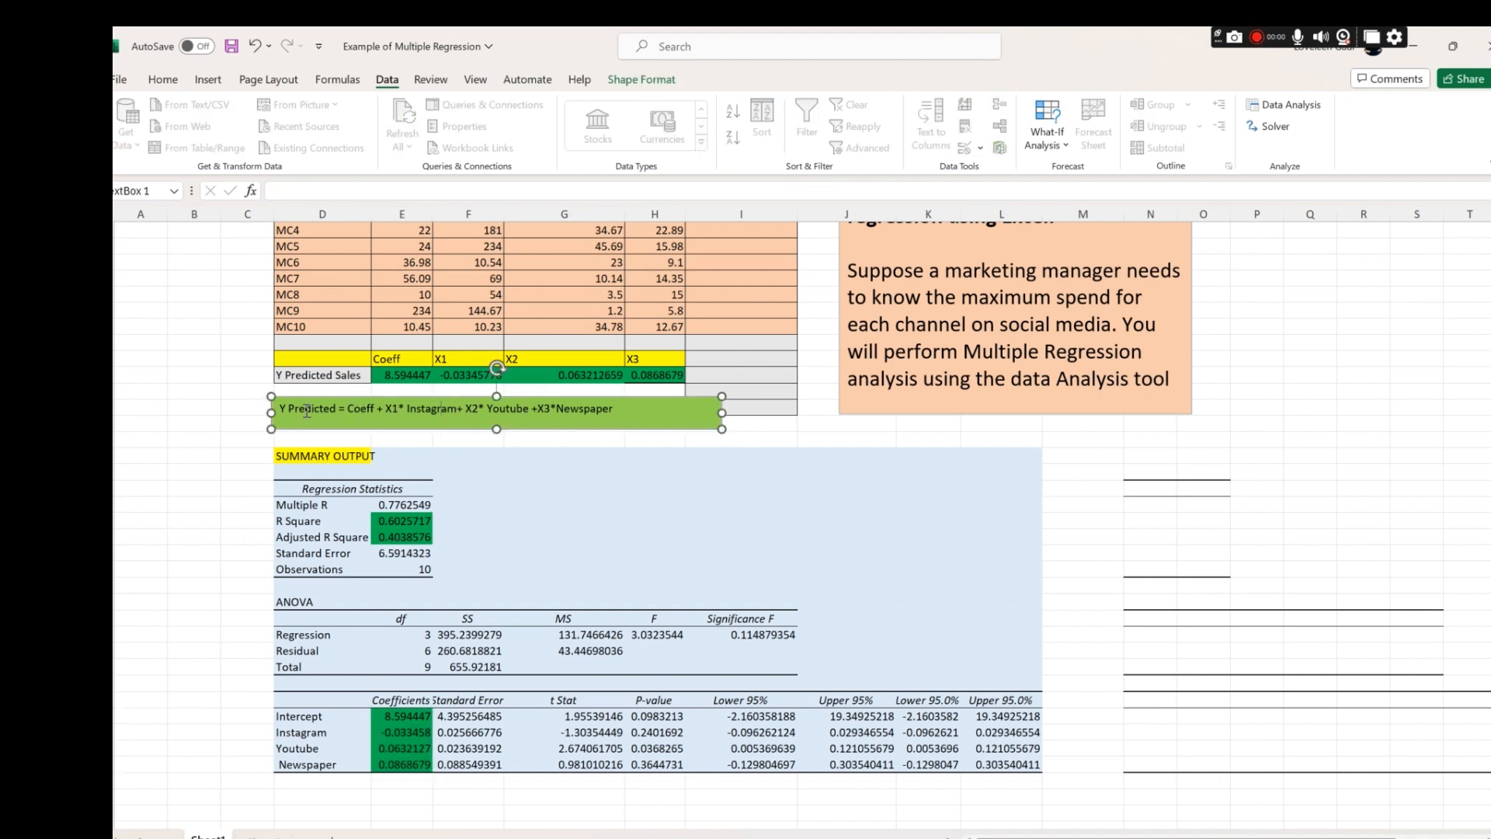
{"action": "type", "text": "Y= a +b X"}
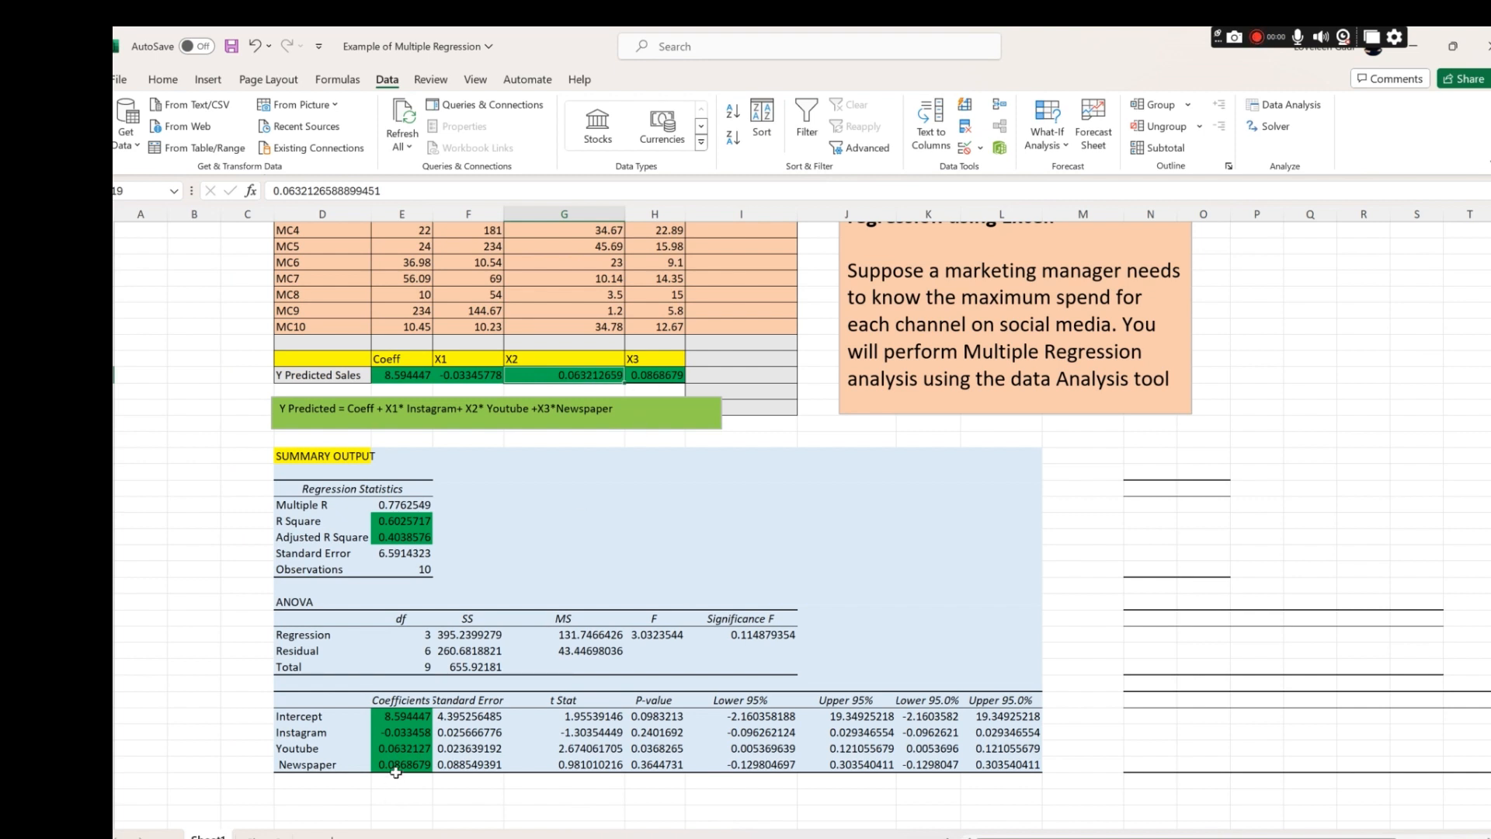
{"action": "left_click", "coordinate": [654, 373]}
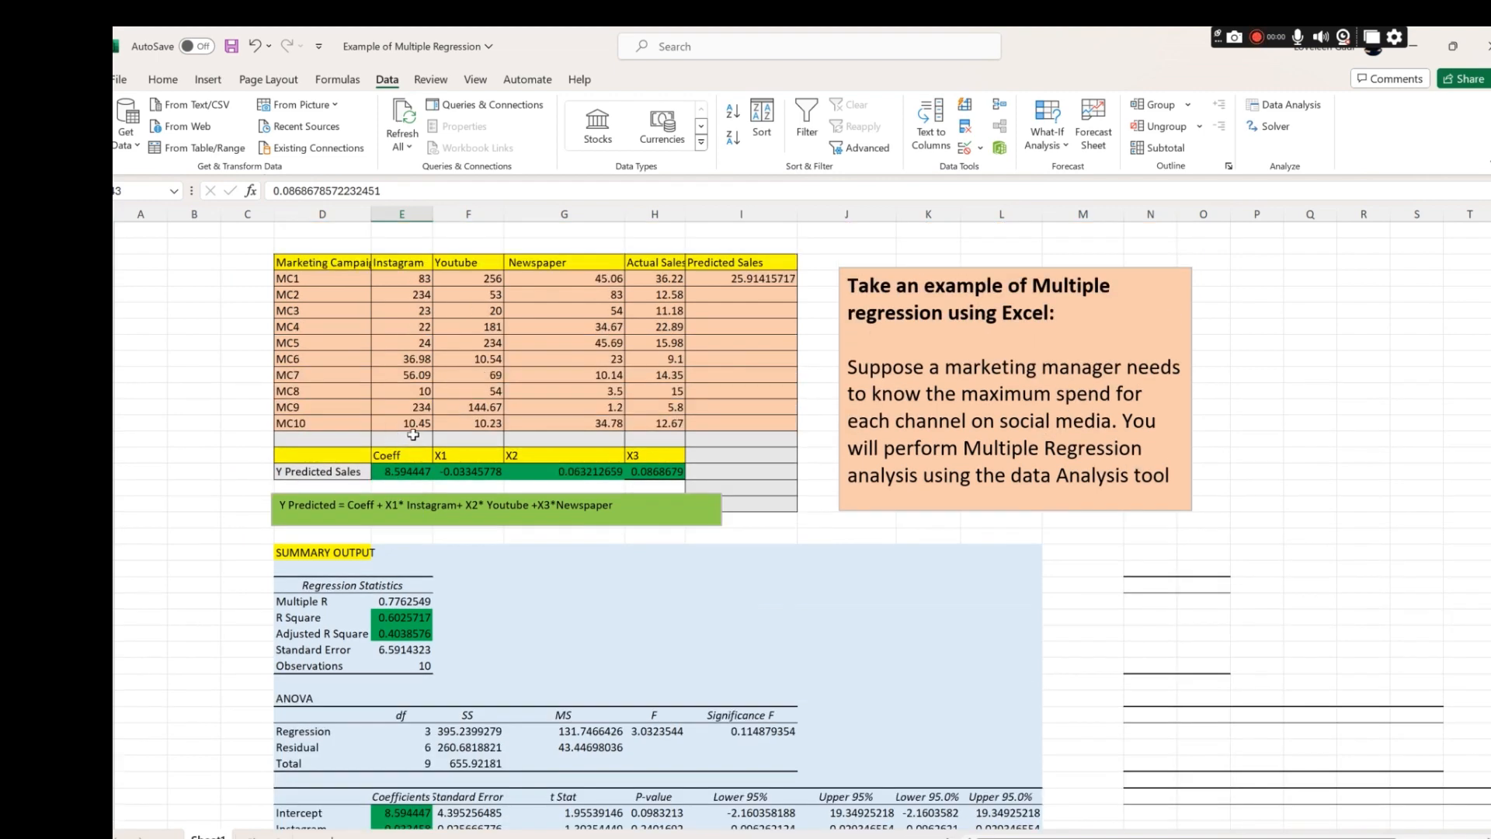
{"action": "left_click", "coordinate": [741, 278]}
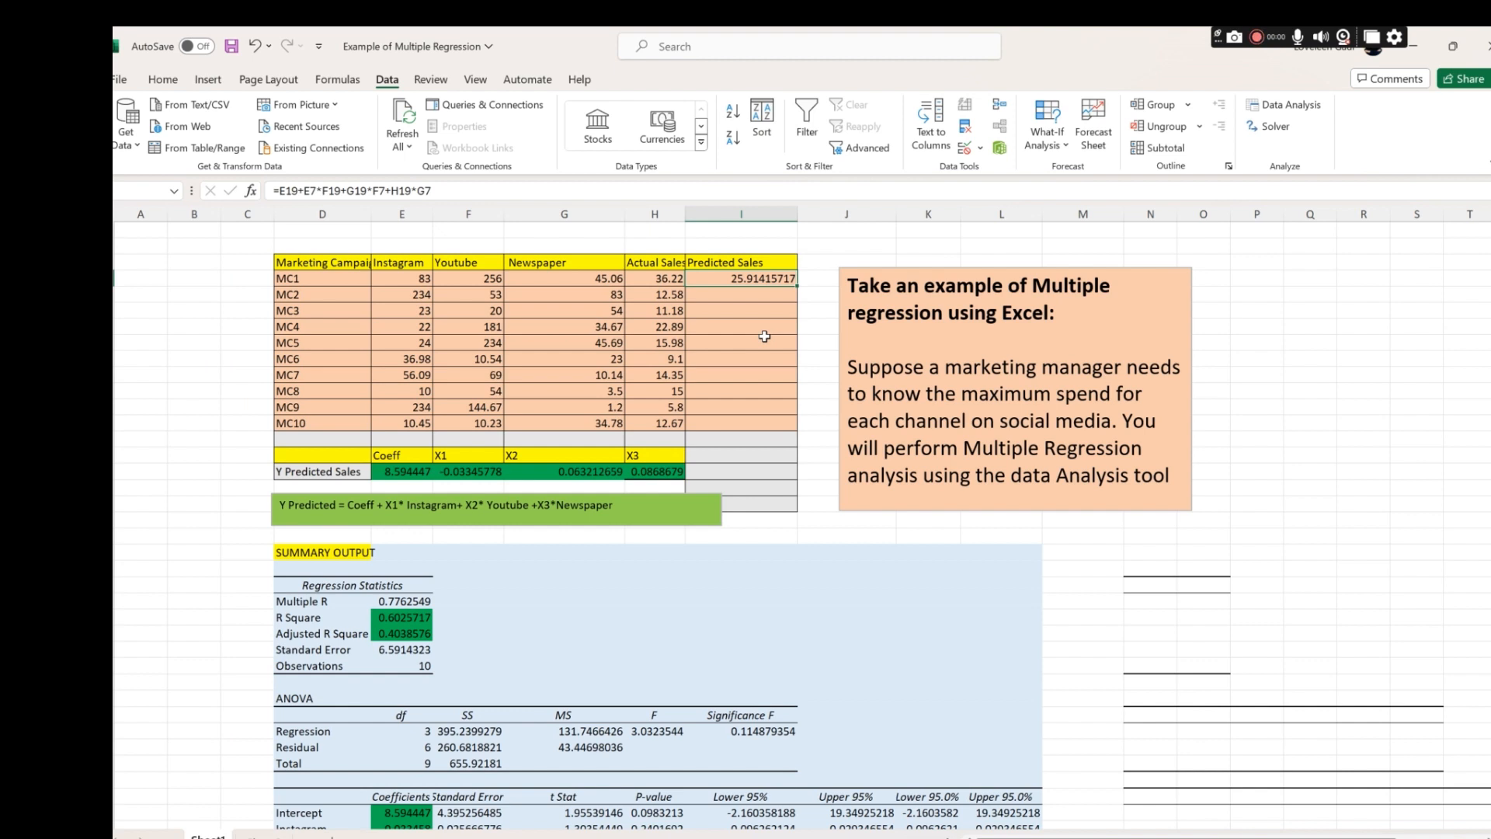
{"action": "mouse_move", "coordinate": [318, 458]}
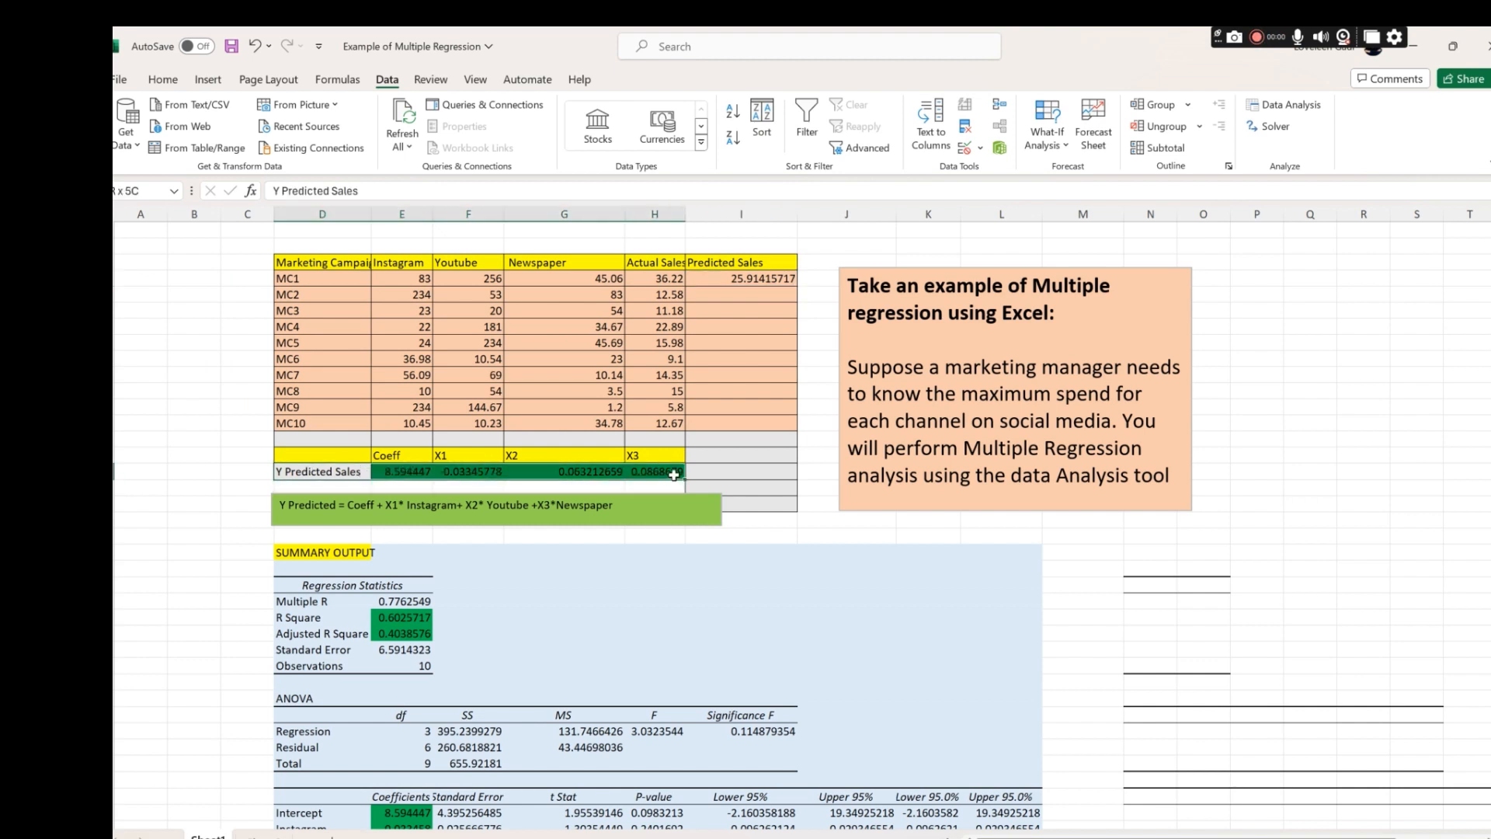
{"action": "scroll", "scroll_direction": "down", "scroll_amount": 3}
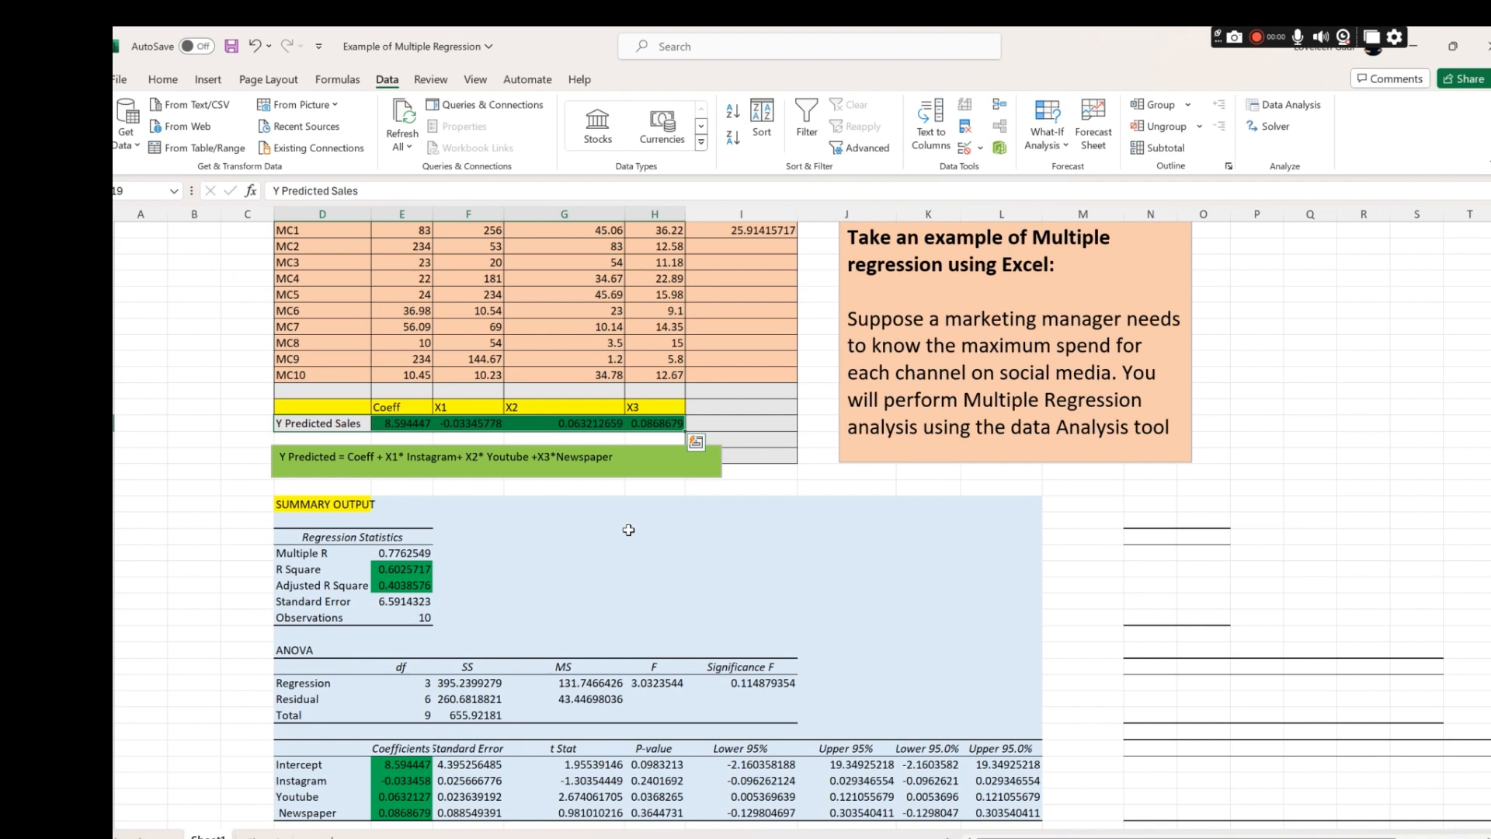
{"action": "scroll", "scroll_direction": "down", "scroll_amount": 3}
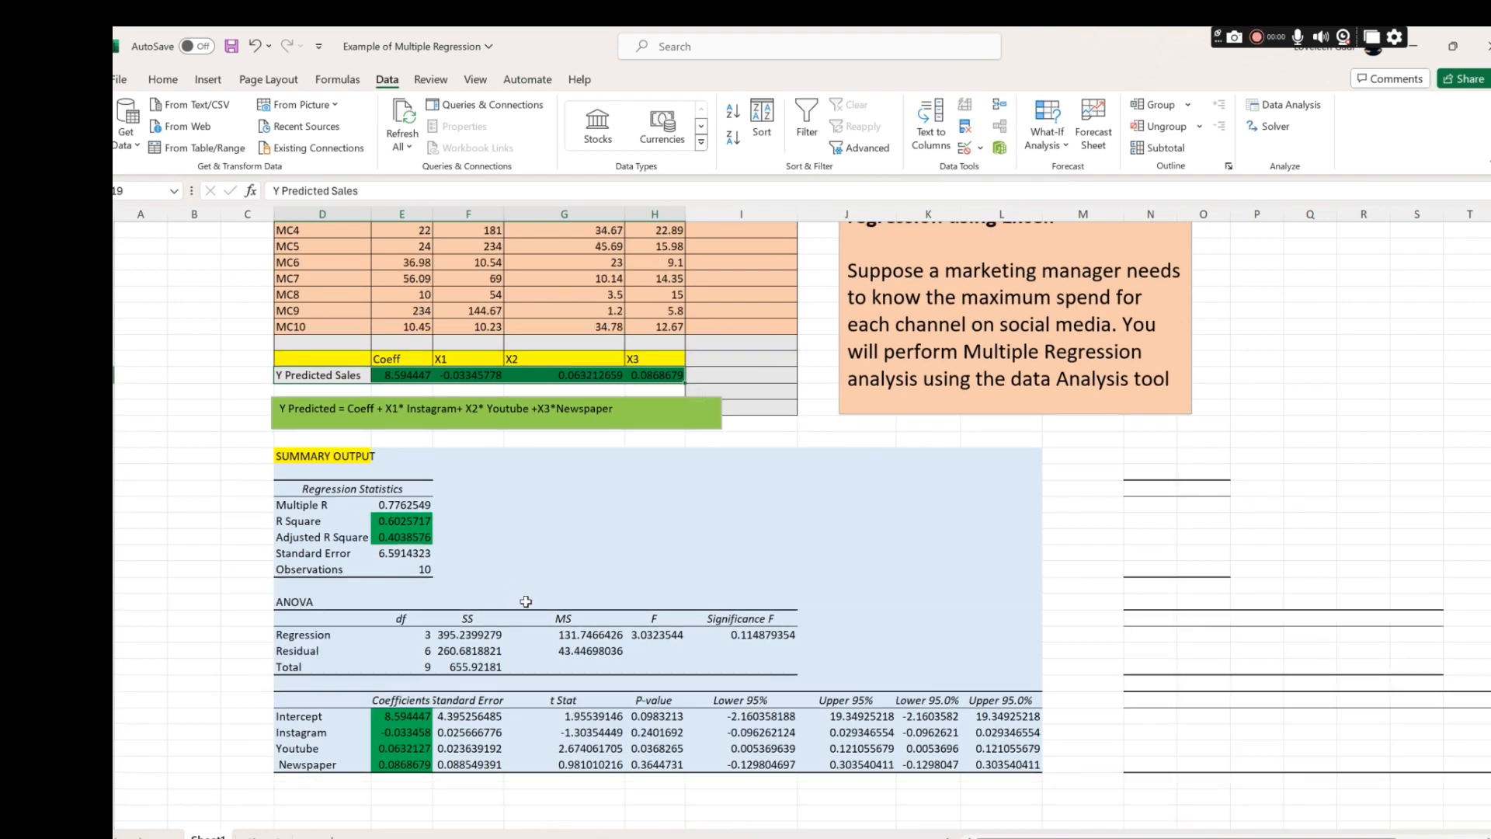